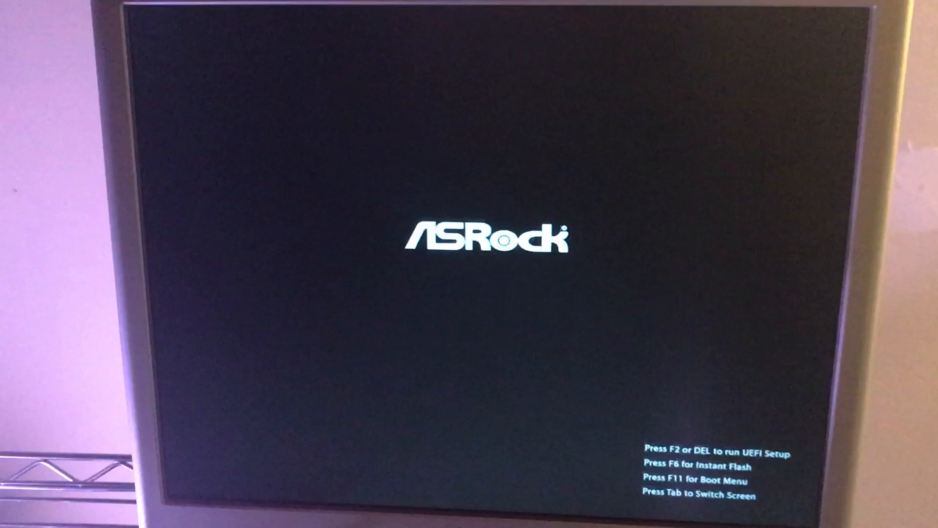
Interrupt startup with F11 and dismiss the boot device prompt to enter the UEFI setup
key("F11")
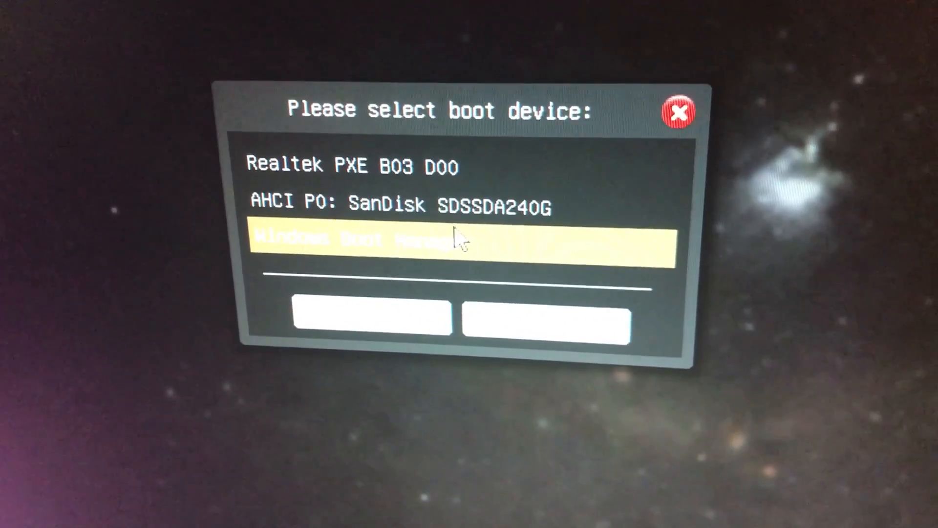
key("up")
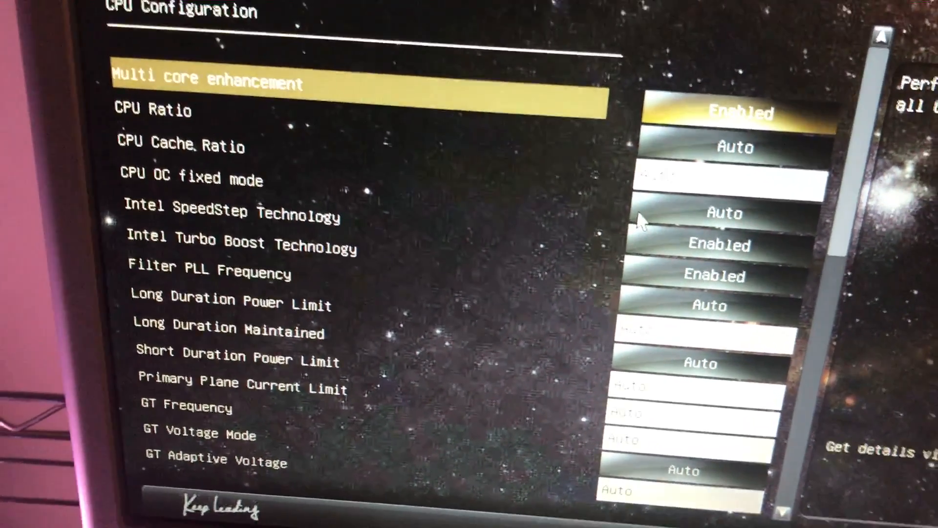
Review CPU Ratio, CPU OC fixed mode, Filter PLL Frequency and GT Adaptive Voltage, leaving values unchanged
key("Down")
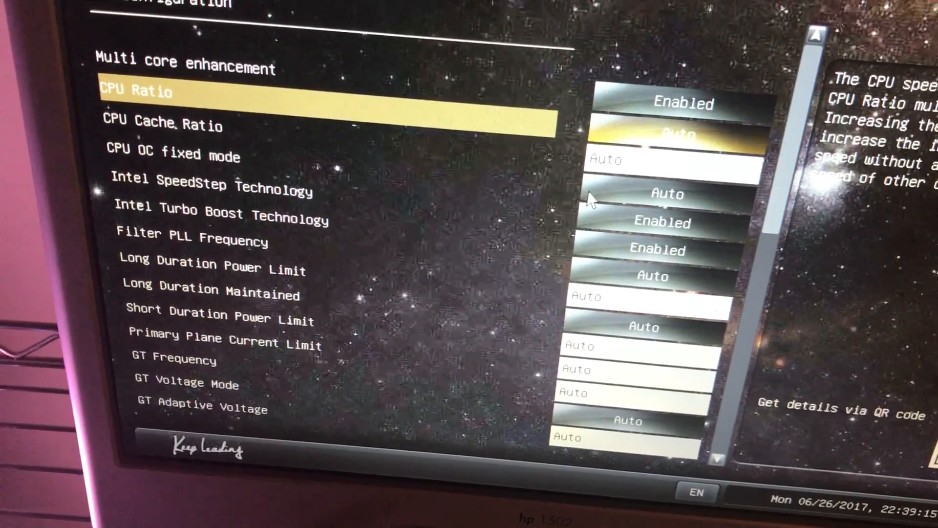
key("down")
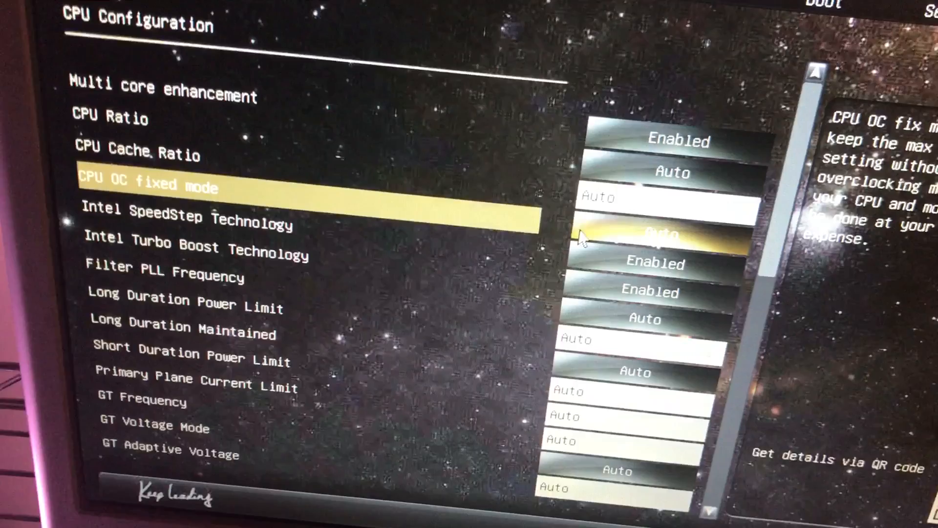
key("Down")
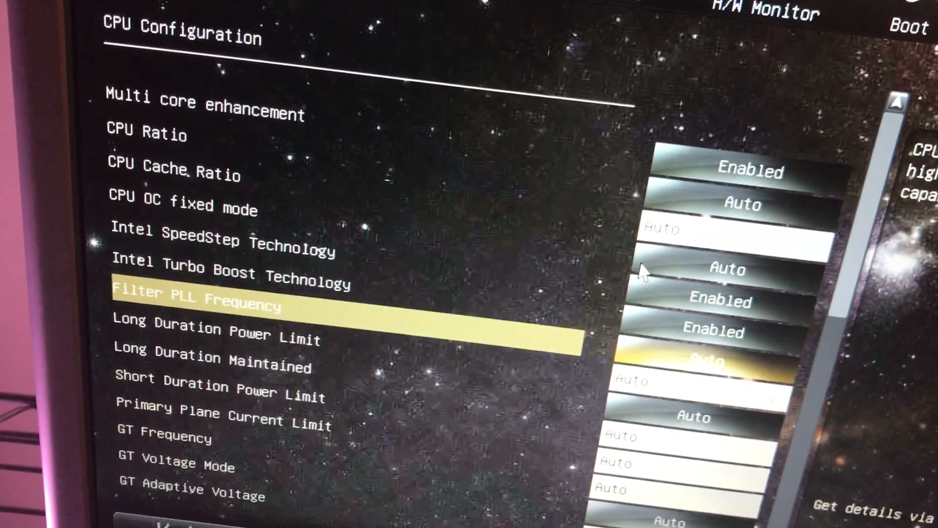
key("up")
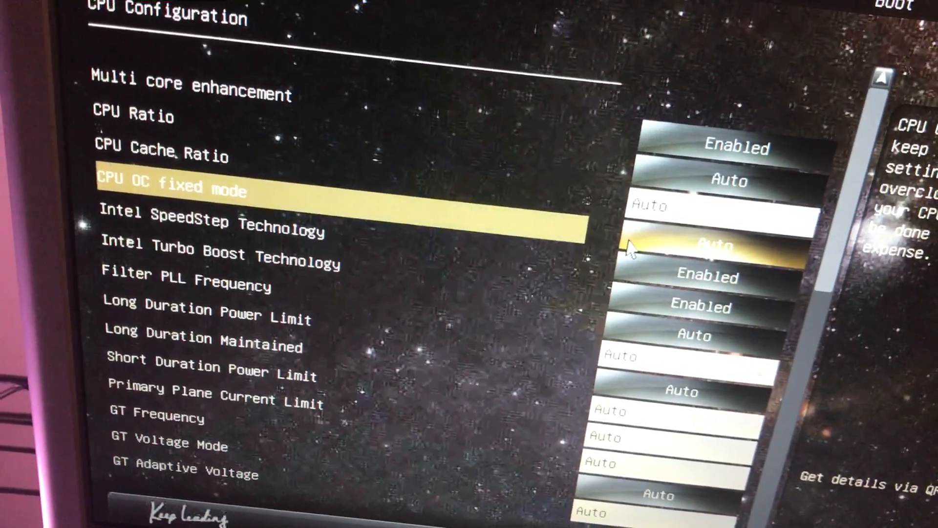
key("down")
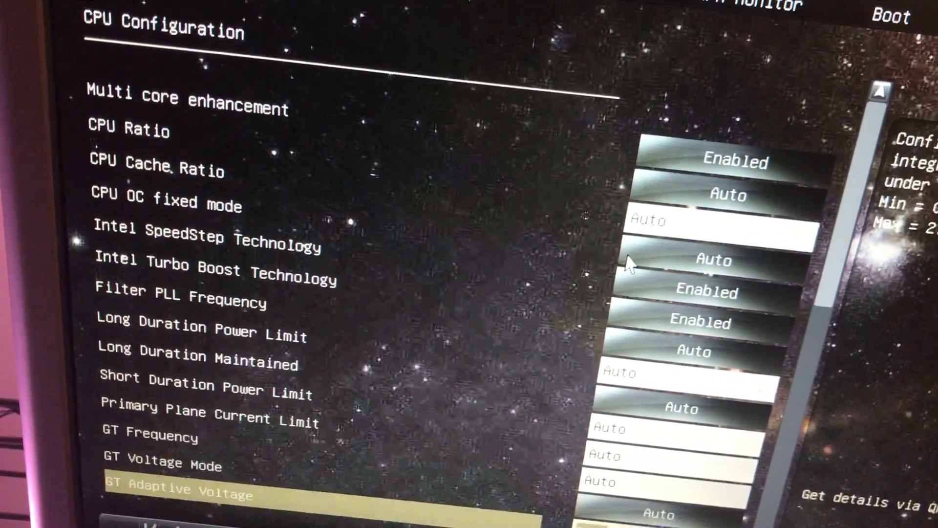
Scroll through DRAM Timing, FIVR and Voltage Configuration (DRAM Voltage 1.50V), then move to the Advanced menu
scroll("down", 3)
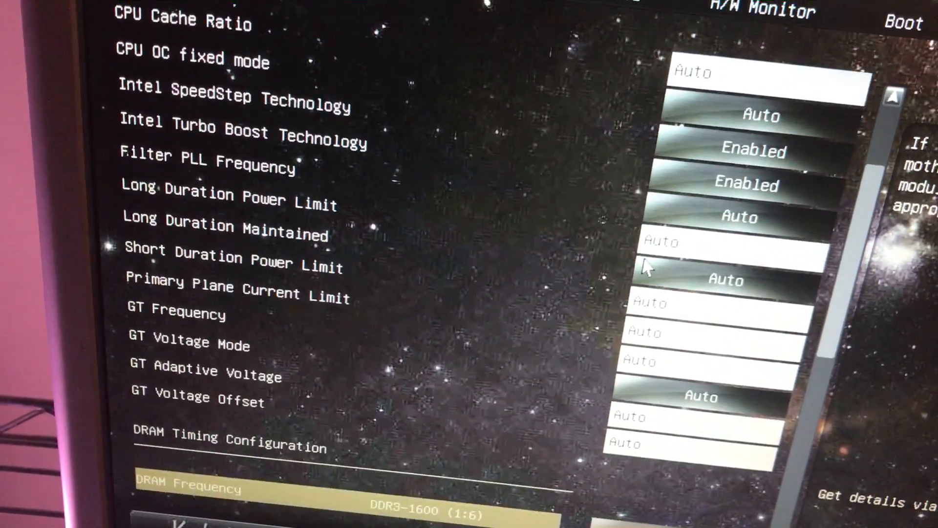
scroll("down", 3)
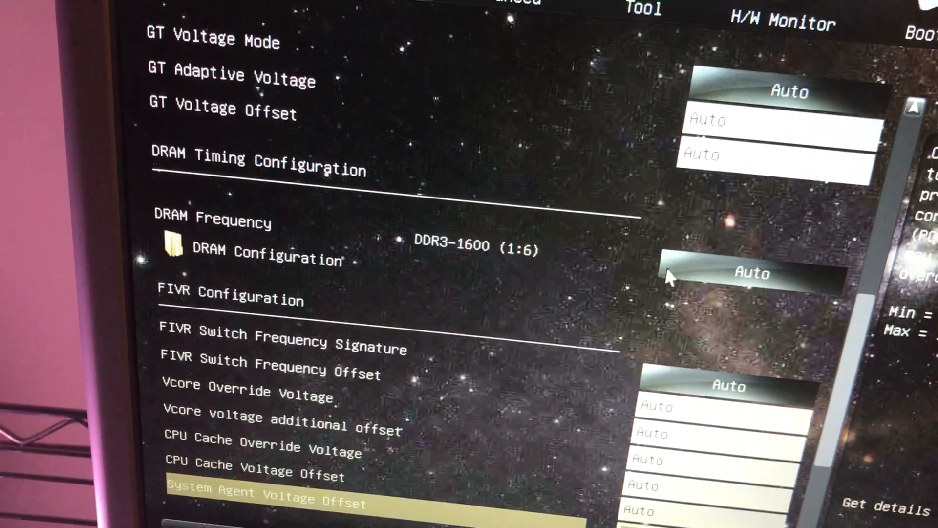
scroll("down", 3)
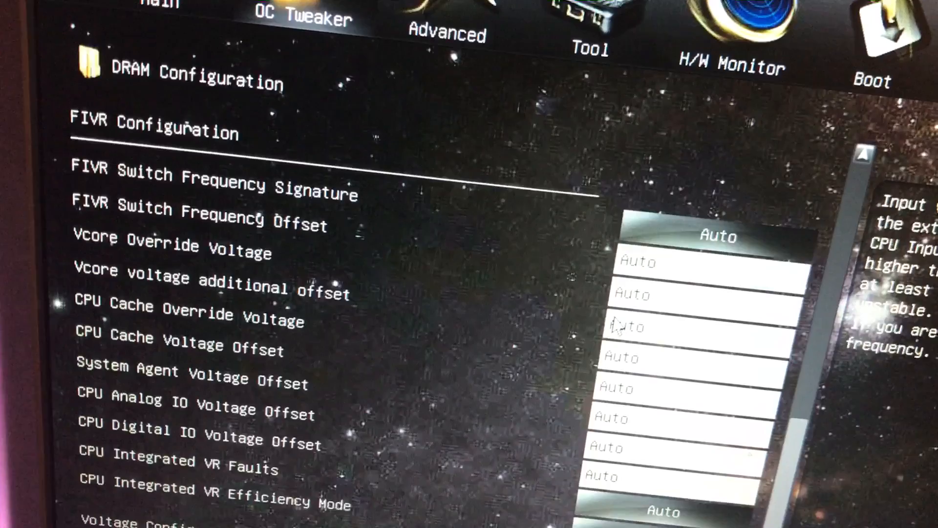
scroll("down", 3)
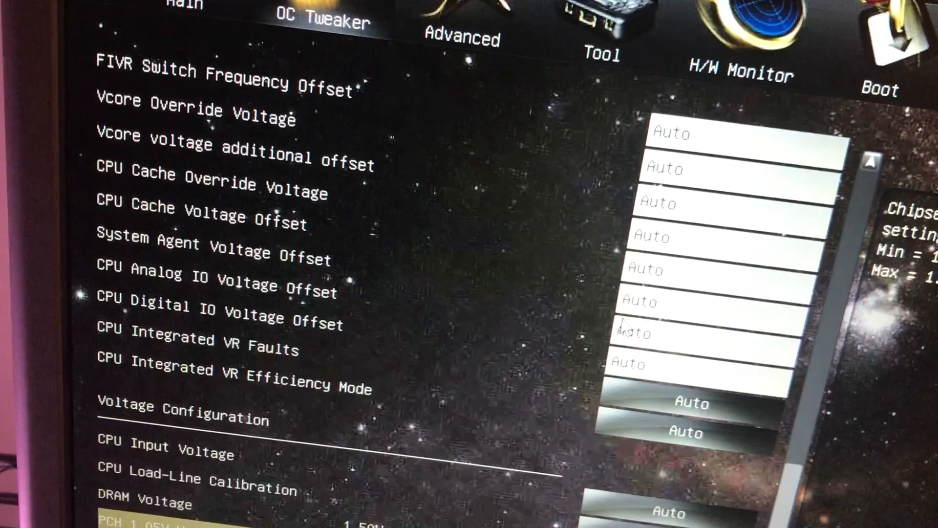
scroll("down", 3)
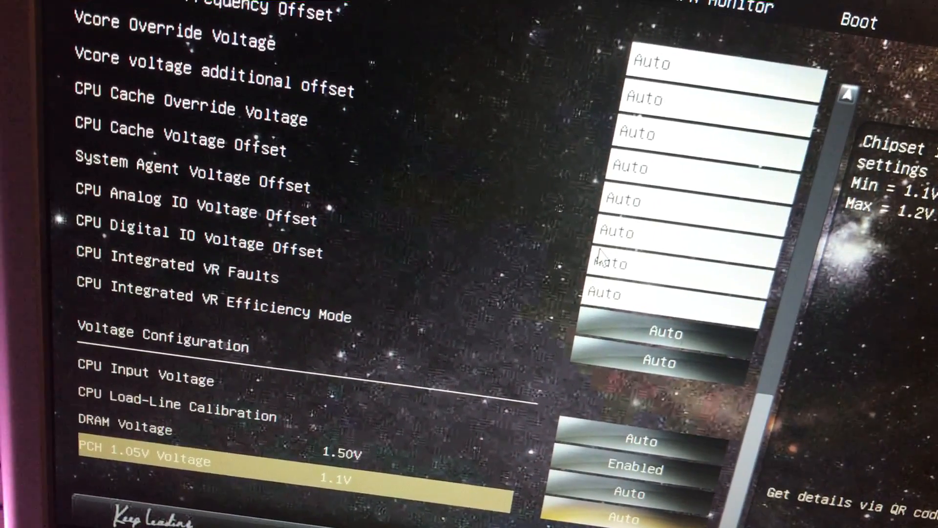
key("up")
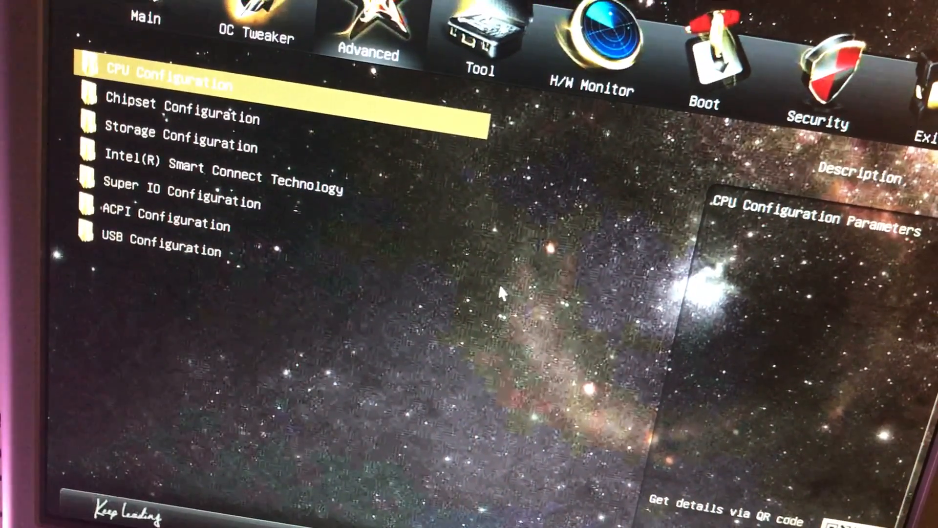
Review Advanced CPU Configuration C-state and No-Execute options, return to the Advanced list at Chipset Configuration
left_click(170, 84)
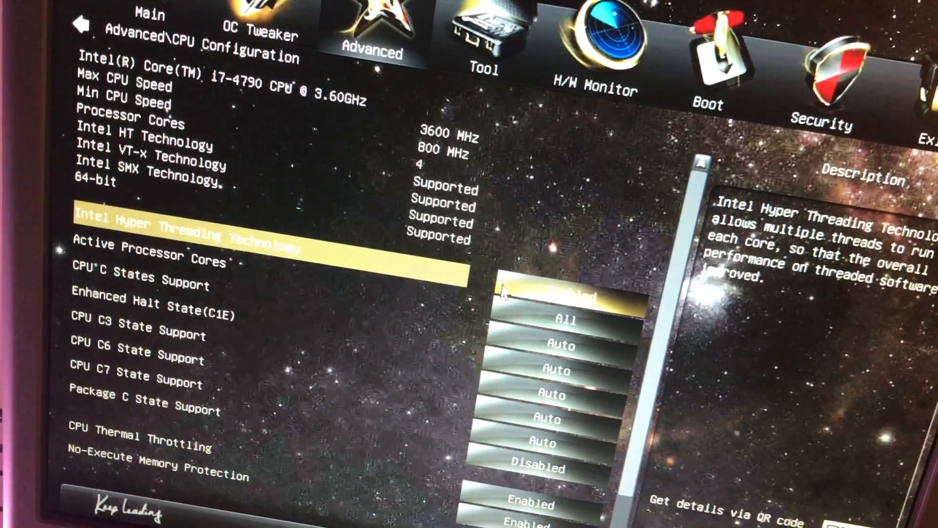
key("down")
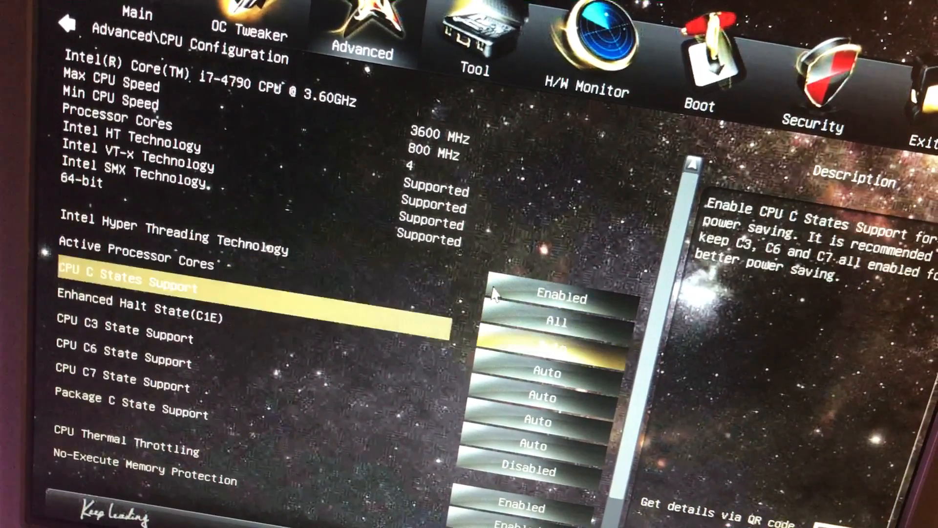
key("Down")
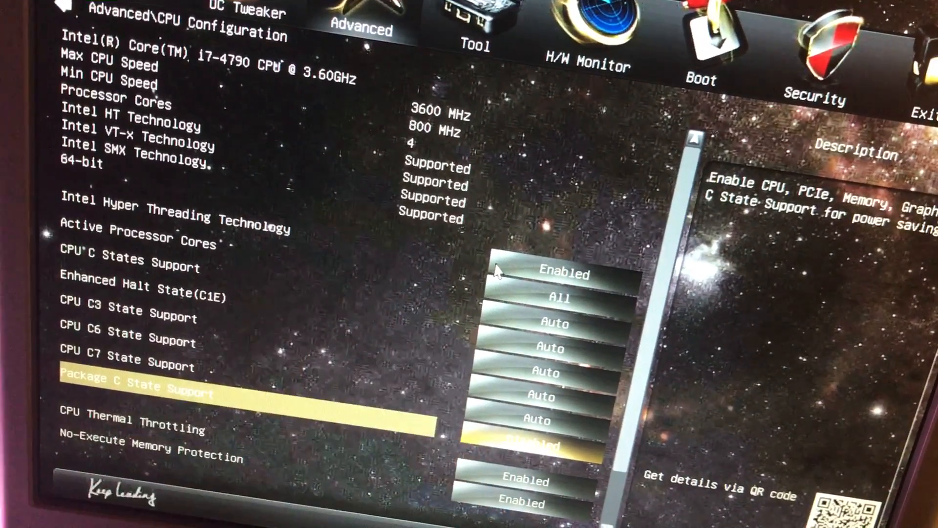
key("Down")
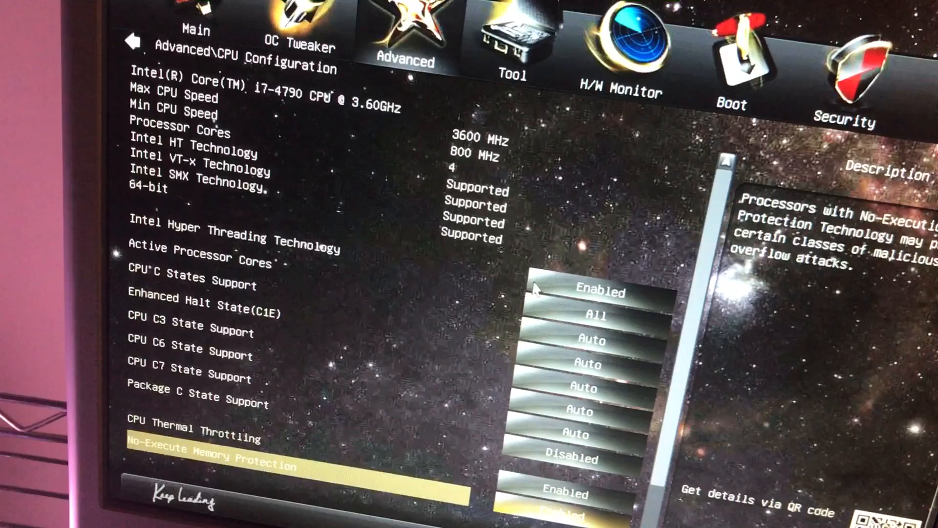
key("down")
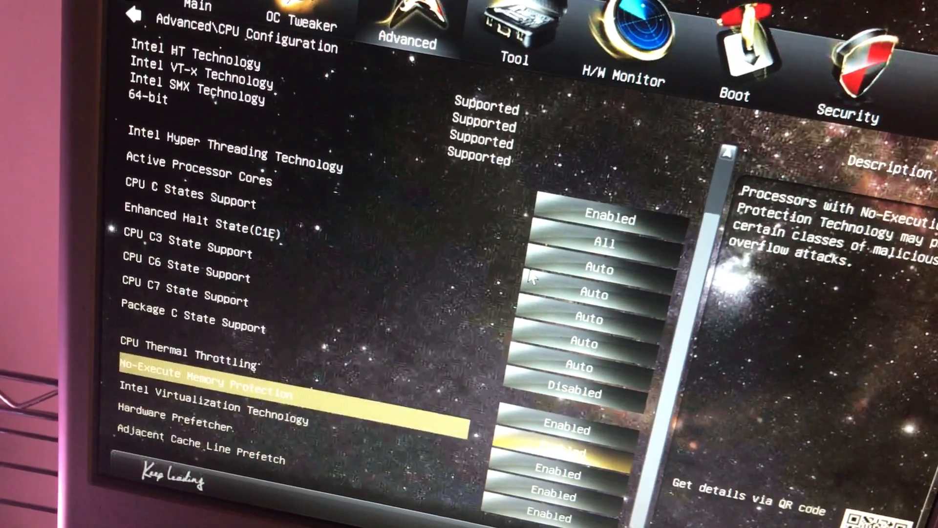
key("up")
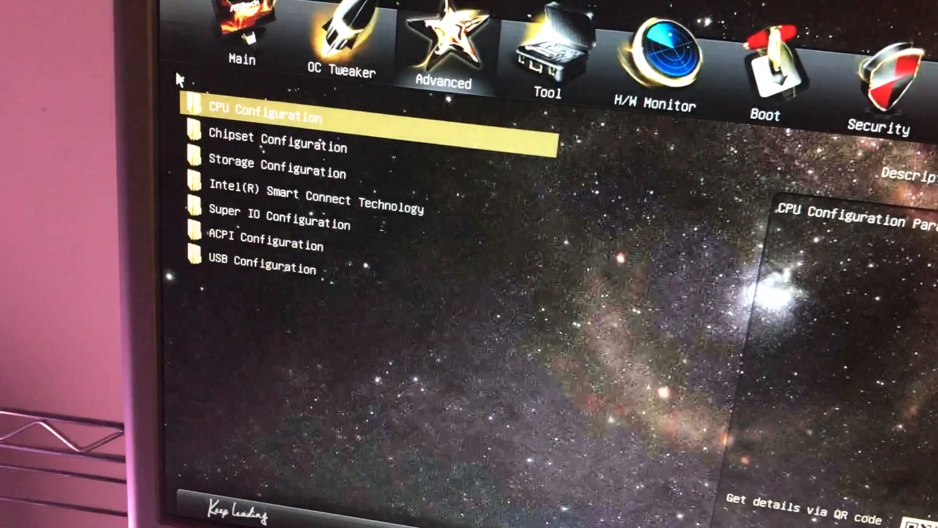
key("Down")
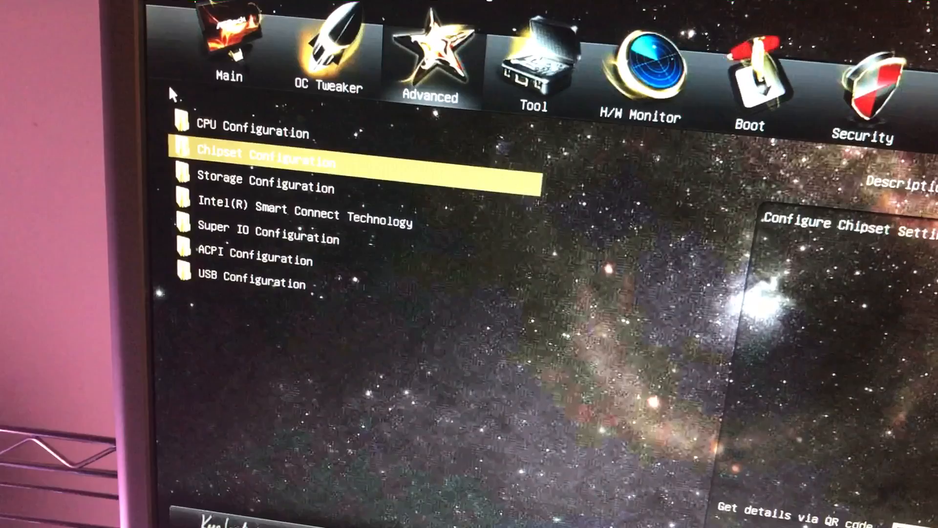
Review Chipset Configuration audio, Deep Sleep, Good Night LED and AC power loss (Power Off) settings
left_click(266, 155)
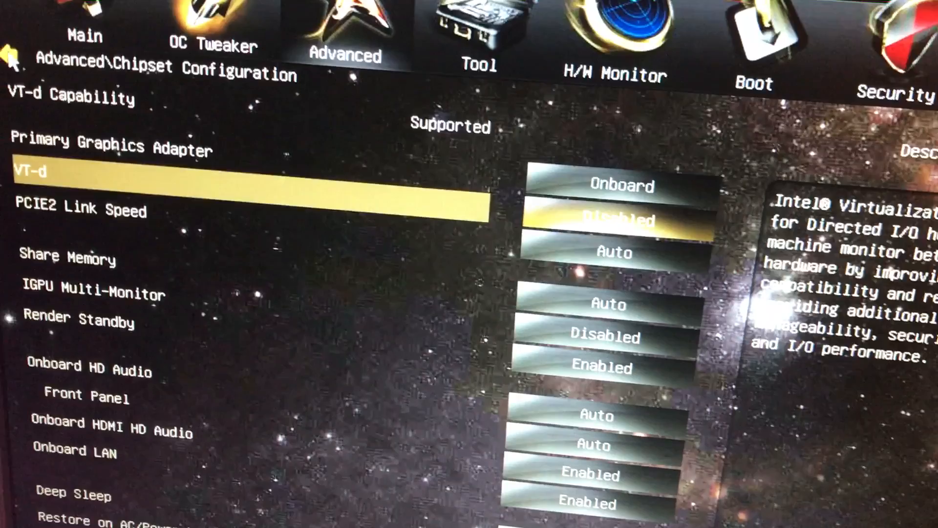
key("down")
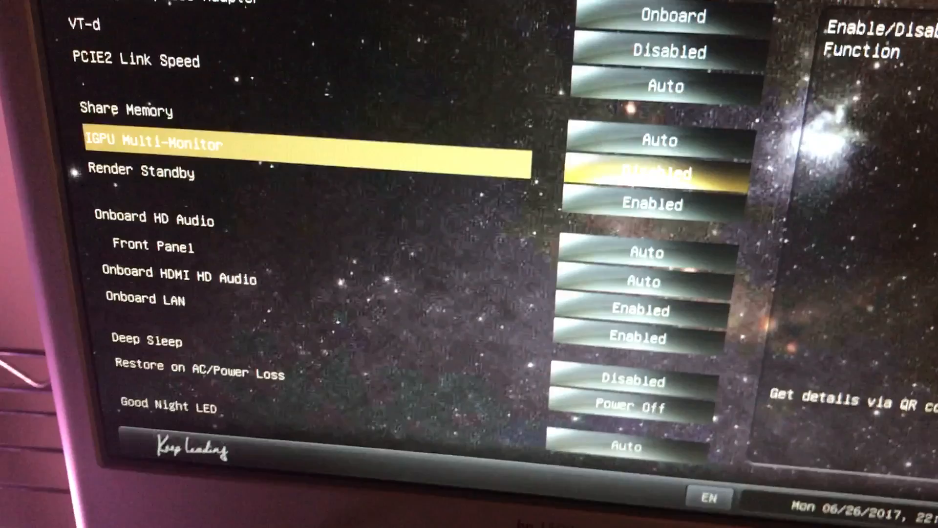
key("Down")
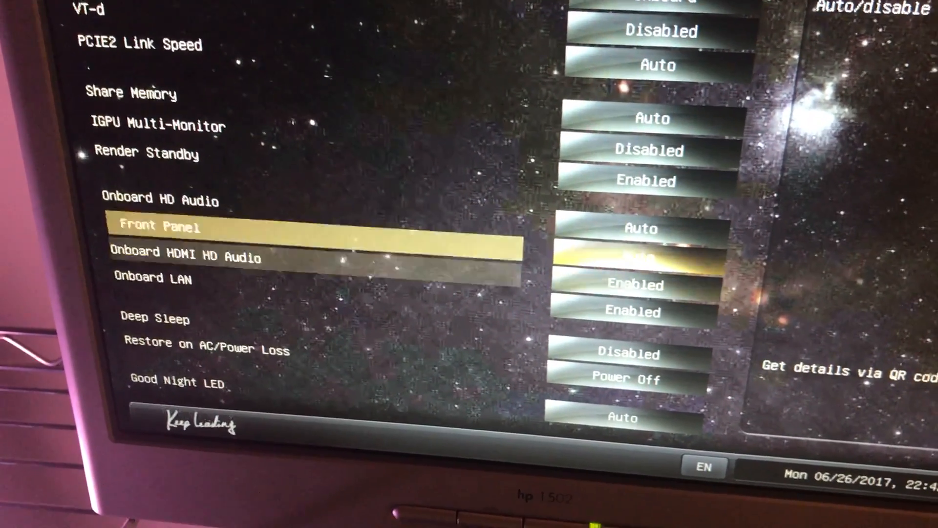
key("Down")
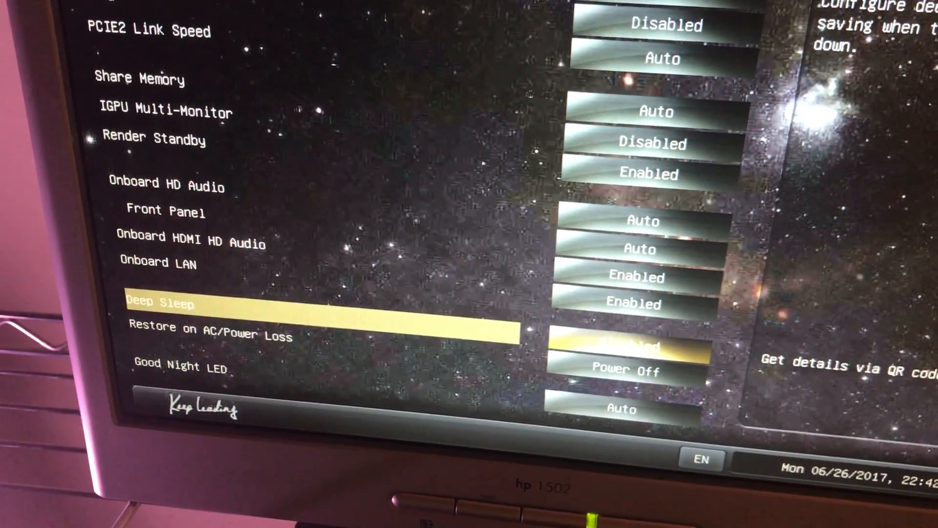
key("Down")
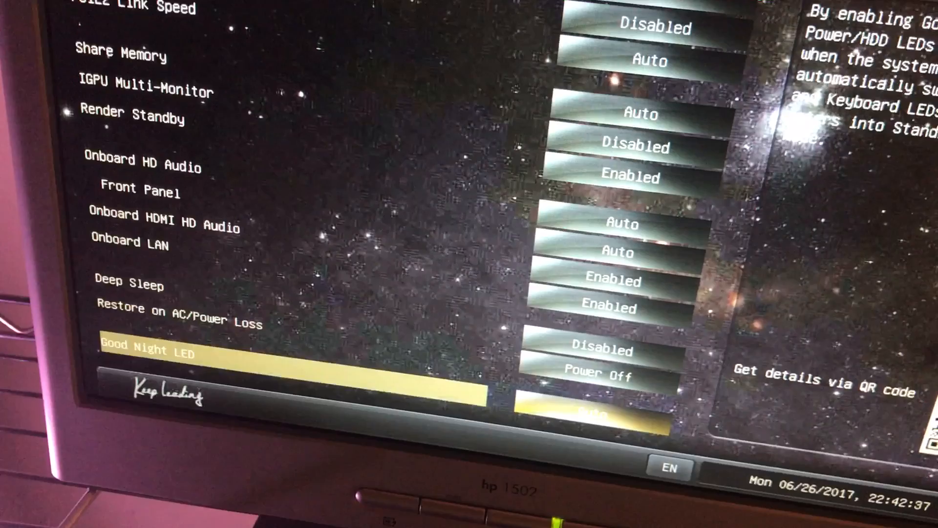
key("Up")
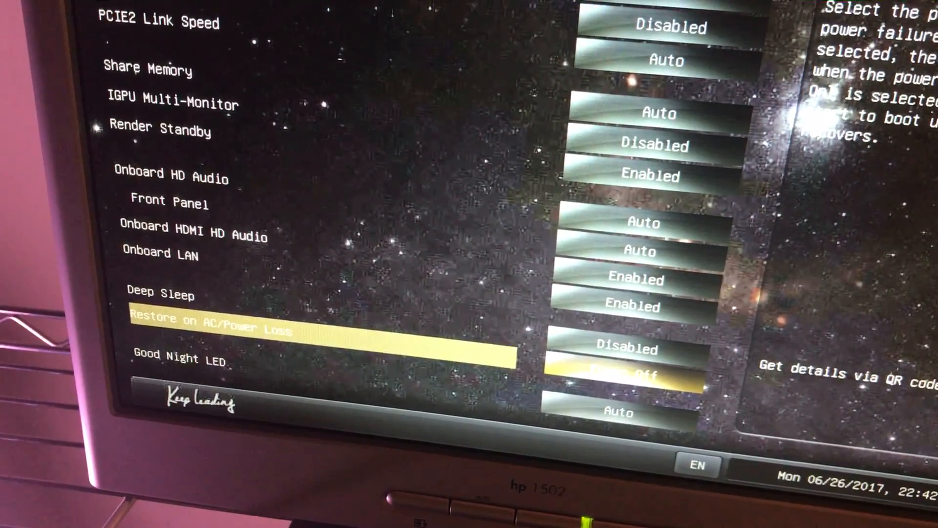
key("down")
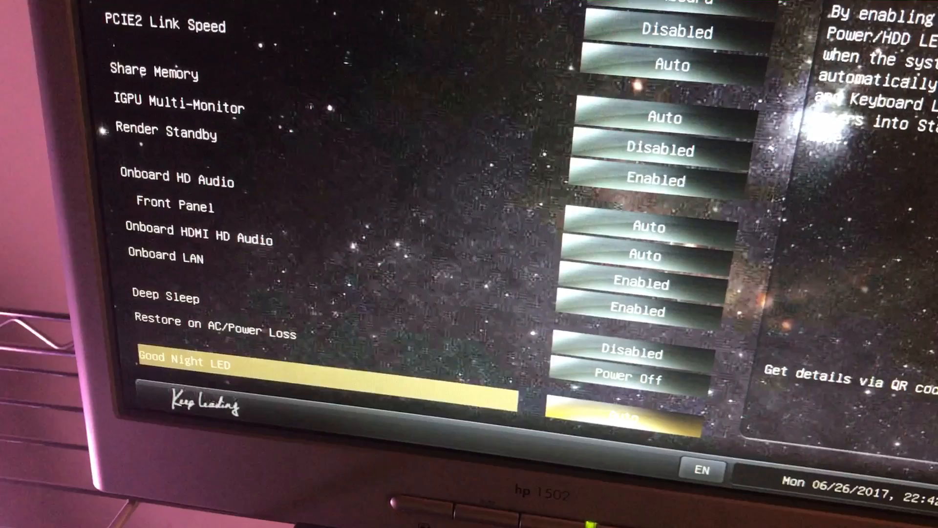
key("up")
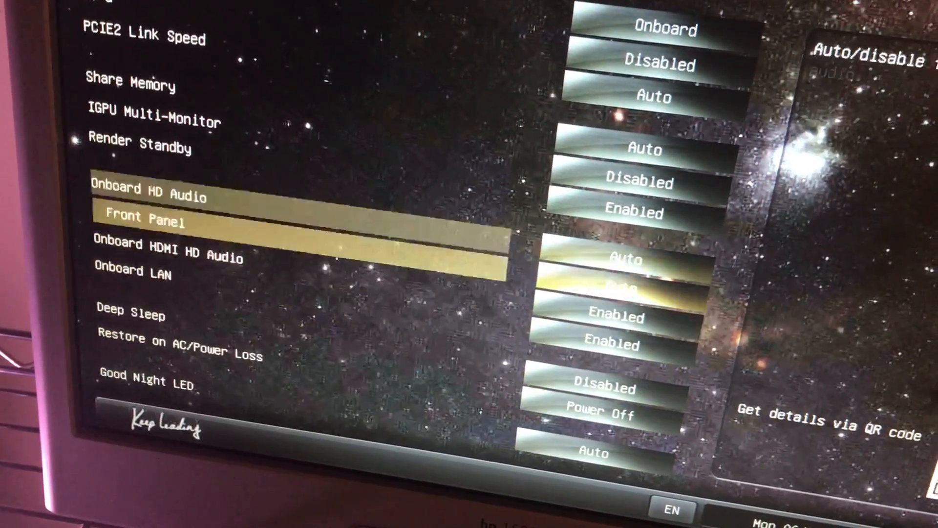
key("up")
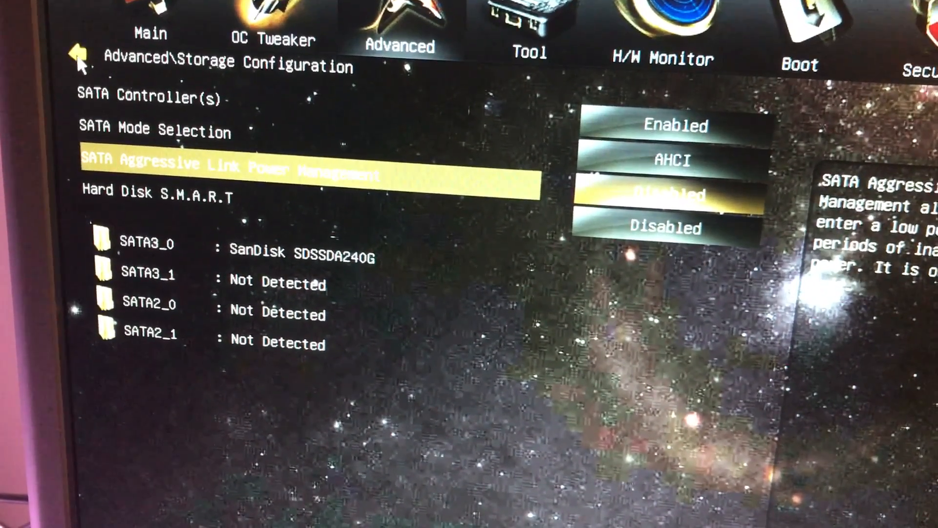
Review the SATA port list showing the SanDisk SSD on SATA3_0 and return to the Advanced list
key("up")
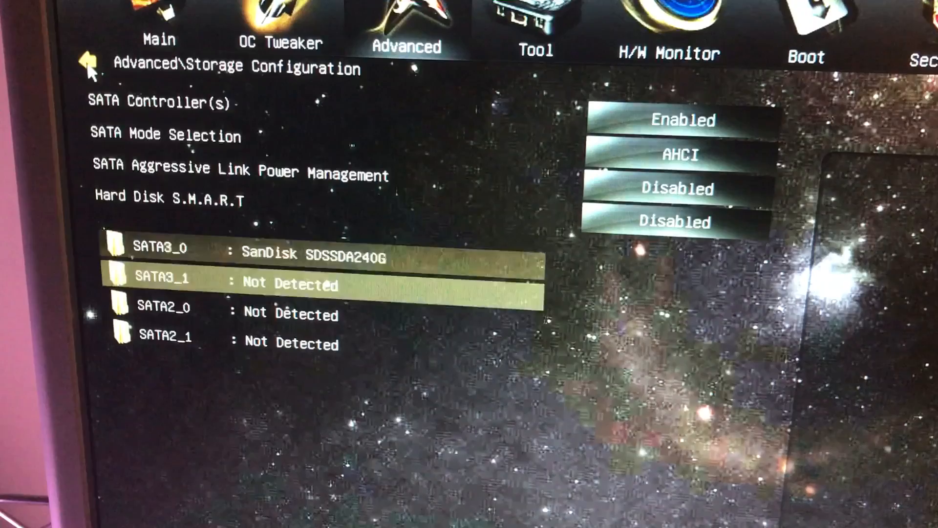
key("Up")
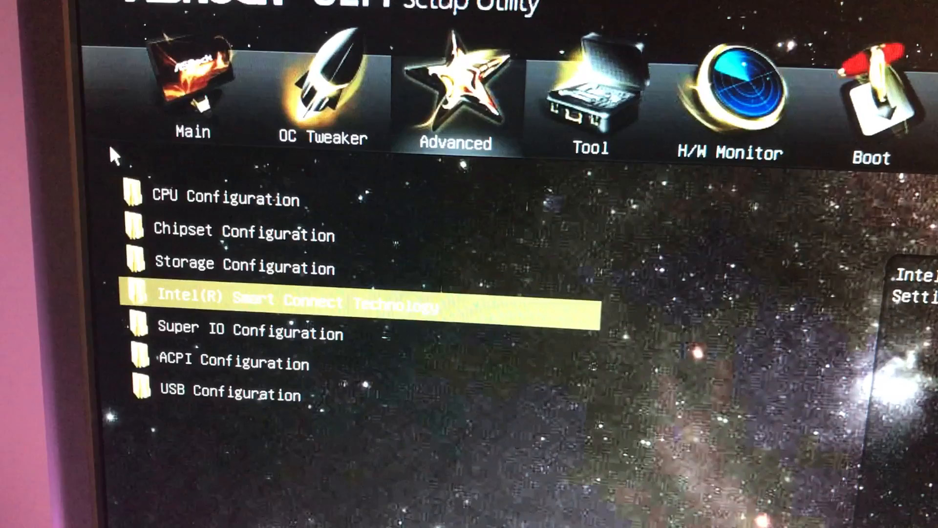
Review Super IO serial and parallel port settings as enabled, then leave the page
key("Down")
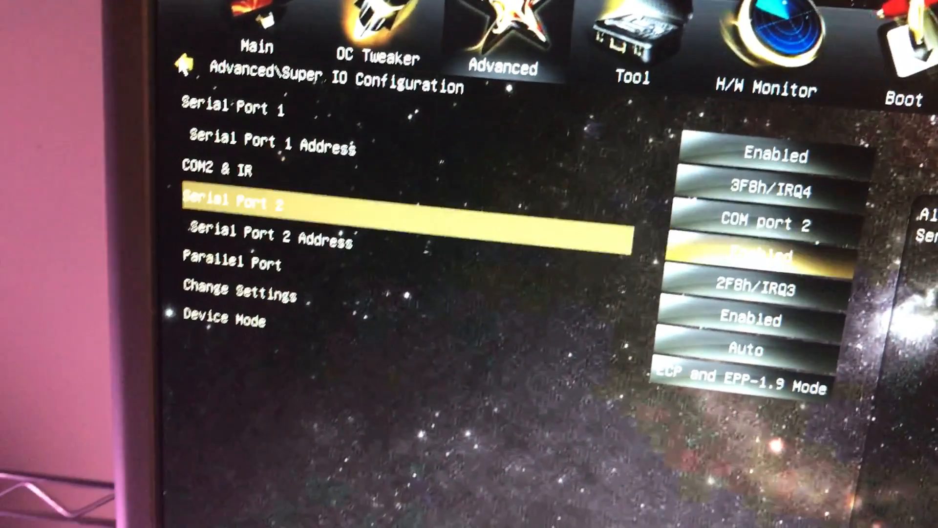
key("down")
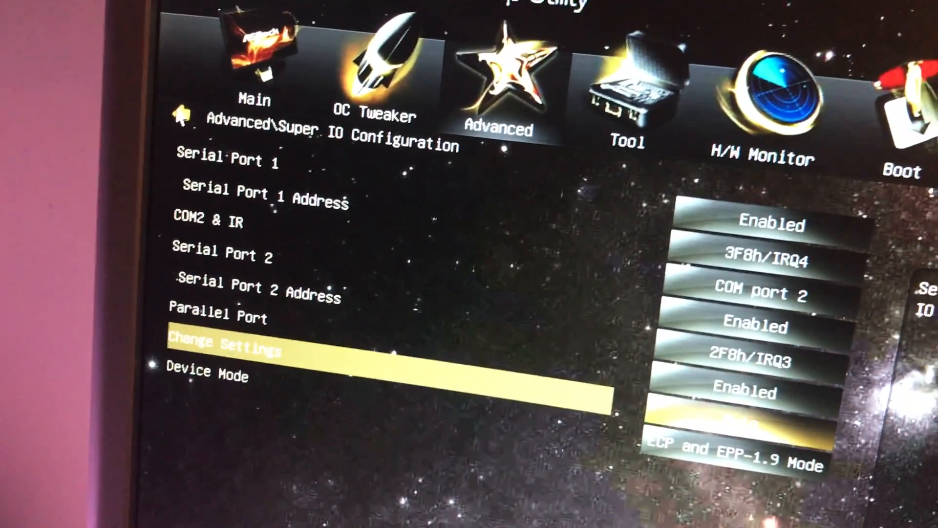
key("up")
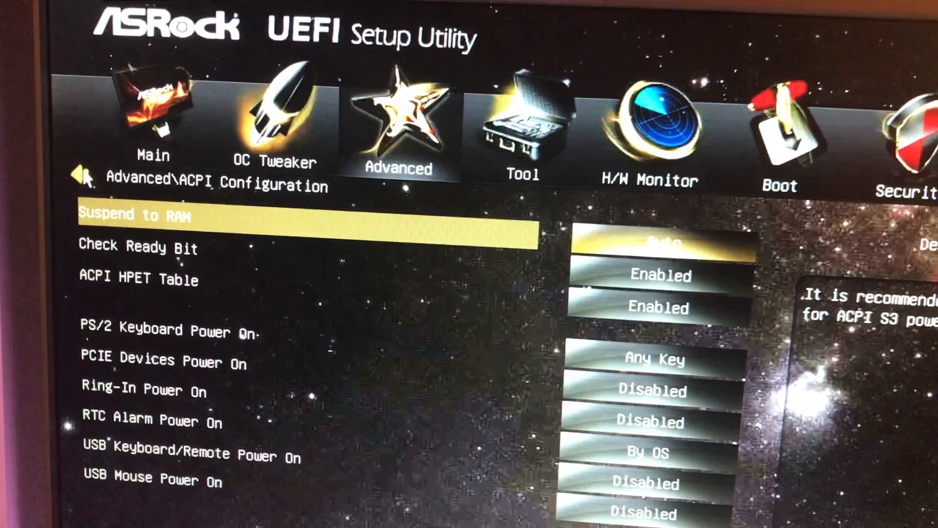
Review ACPI power-on options from Ring-In to USB Mouse Power On, then return to the Advanced list
key("down")
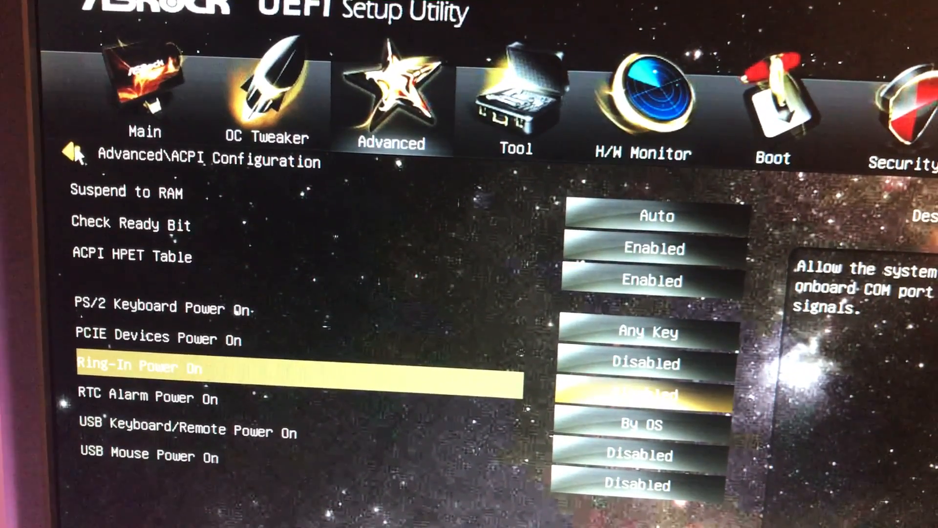
key("down")
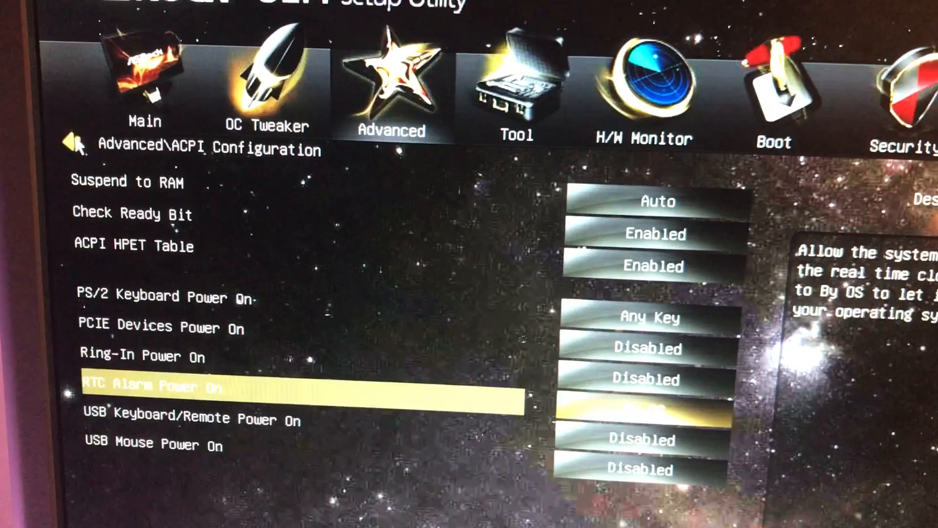
key("down")
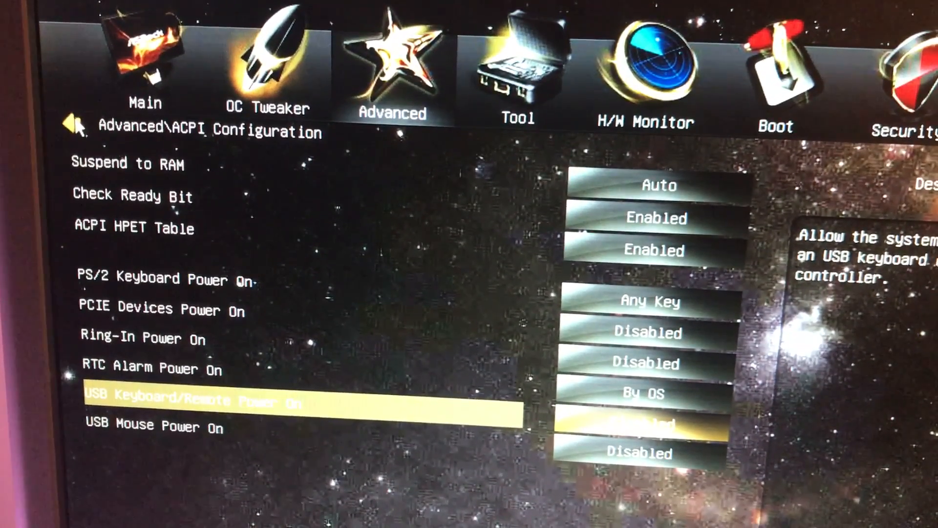
key("Down")
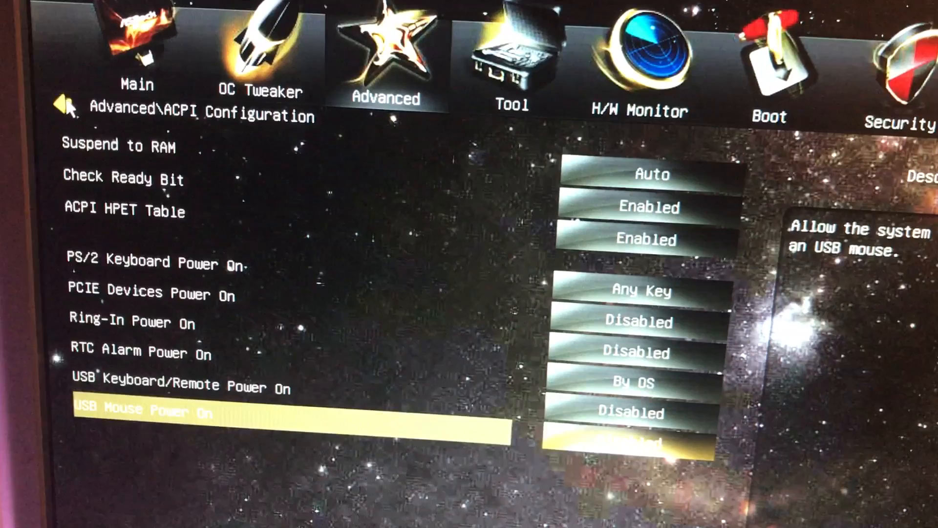
key("Up")
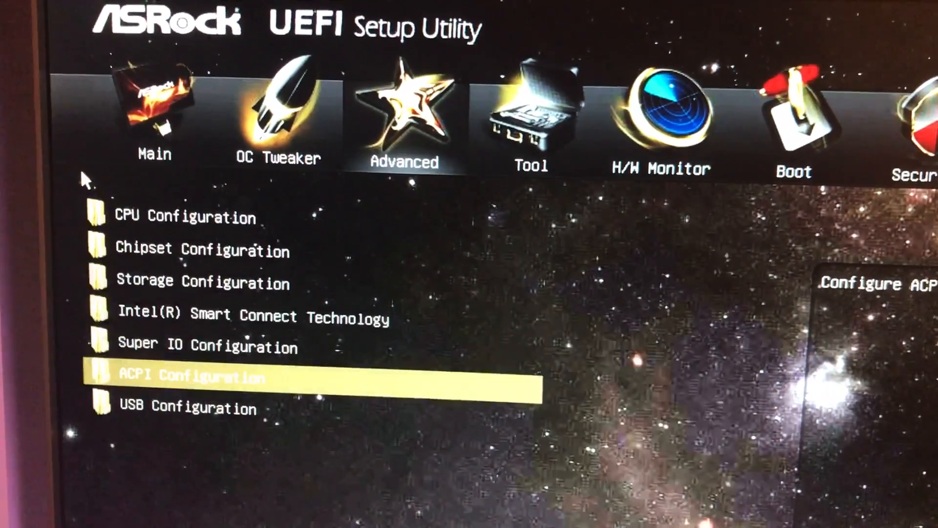
Review USB Configuration down through Legacy USB Support and USB Compatibility Patch settings
key("Down")
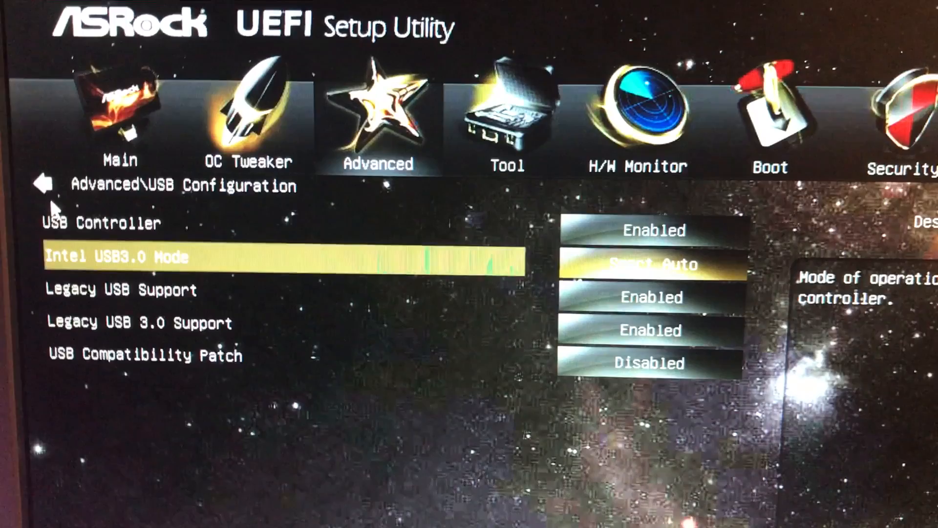
key("down")
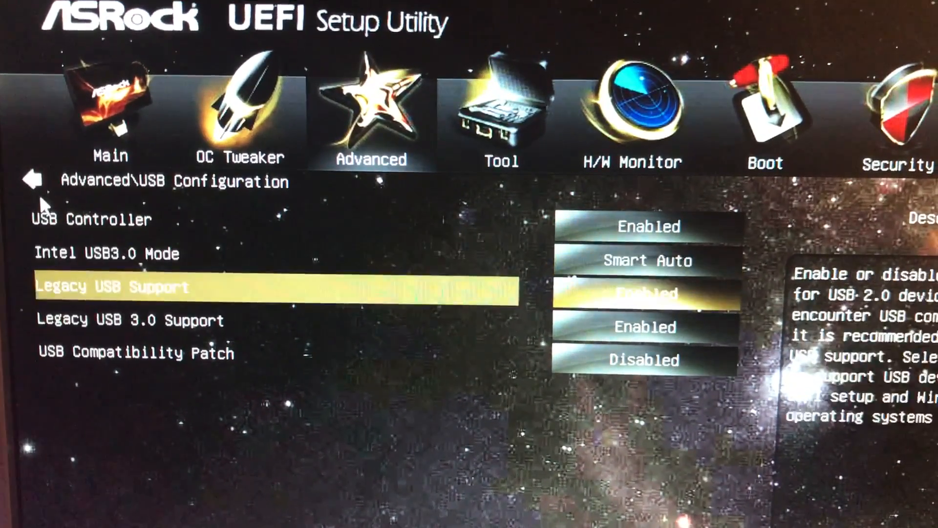
key("down")
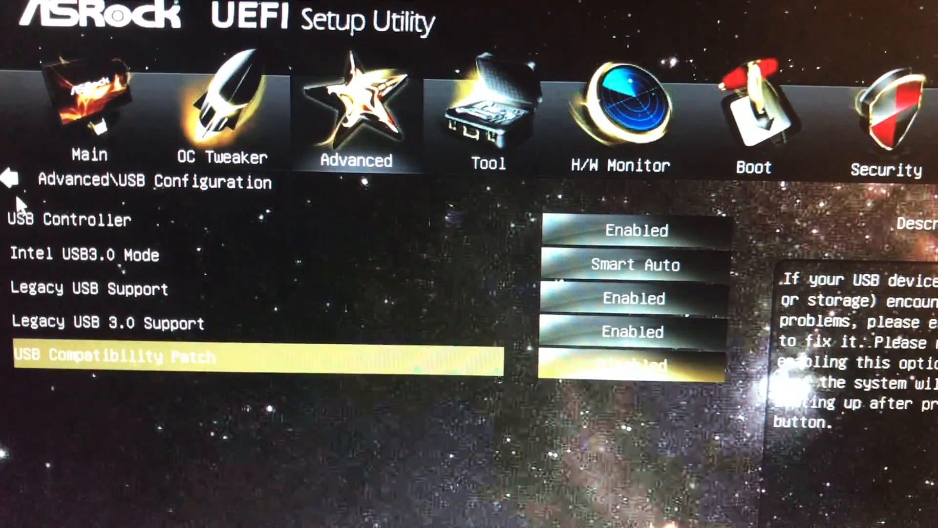